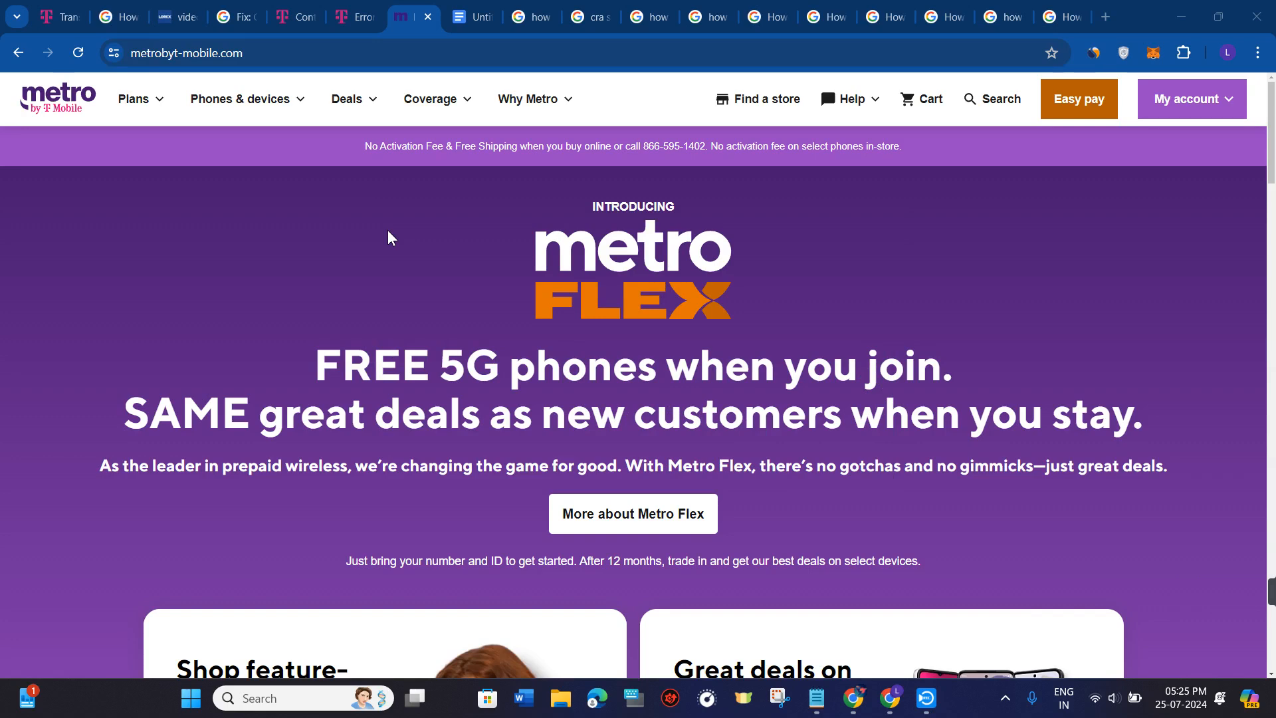
- Switch from the Metro site to the number-transfer guide document and read its account-number section
click(472, 16)
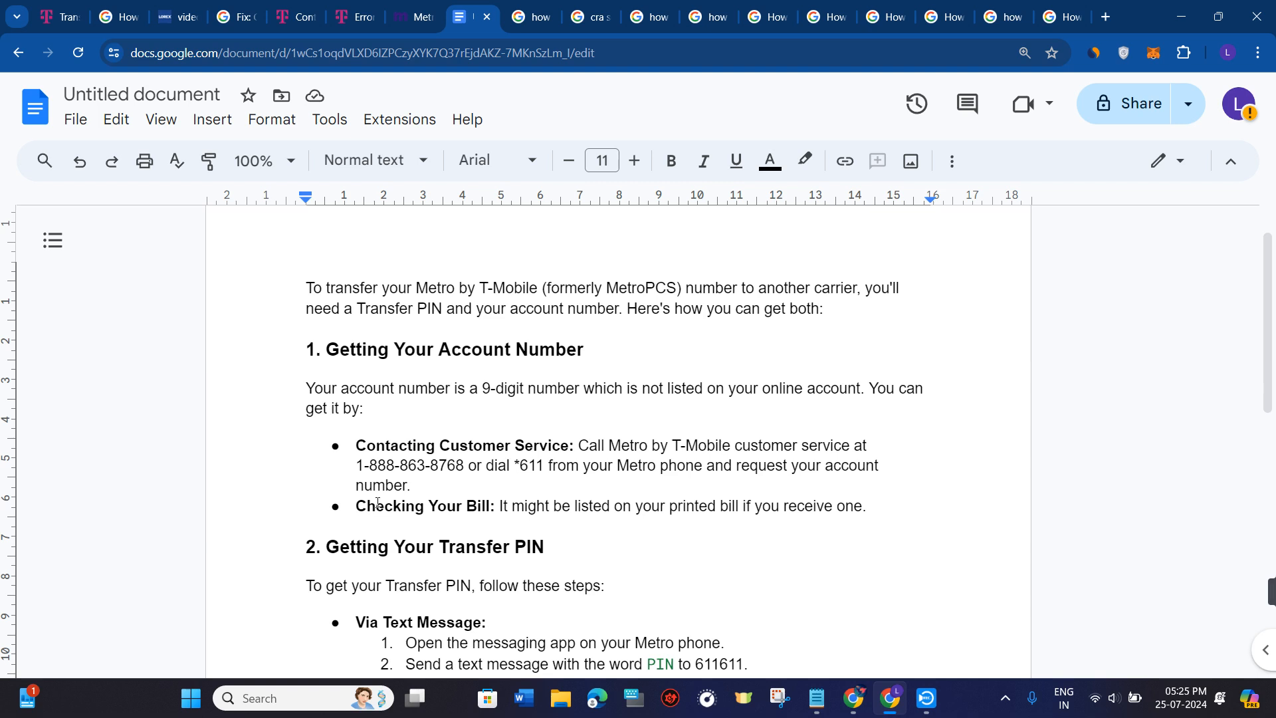
mouse_move(449, 304)
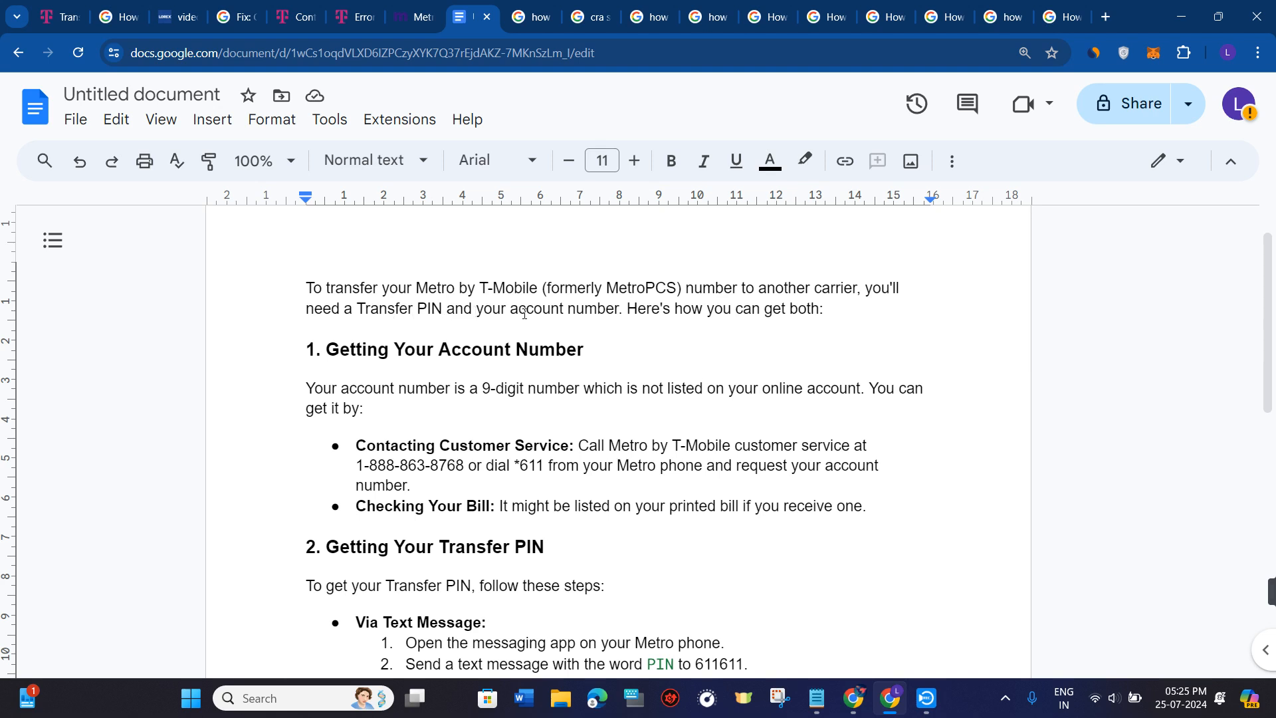
mouse_move(504, 331)
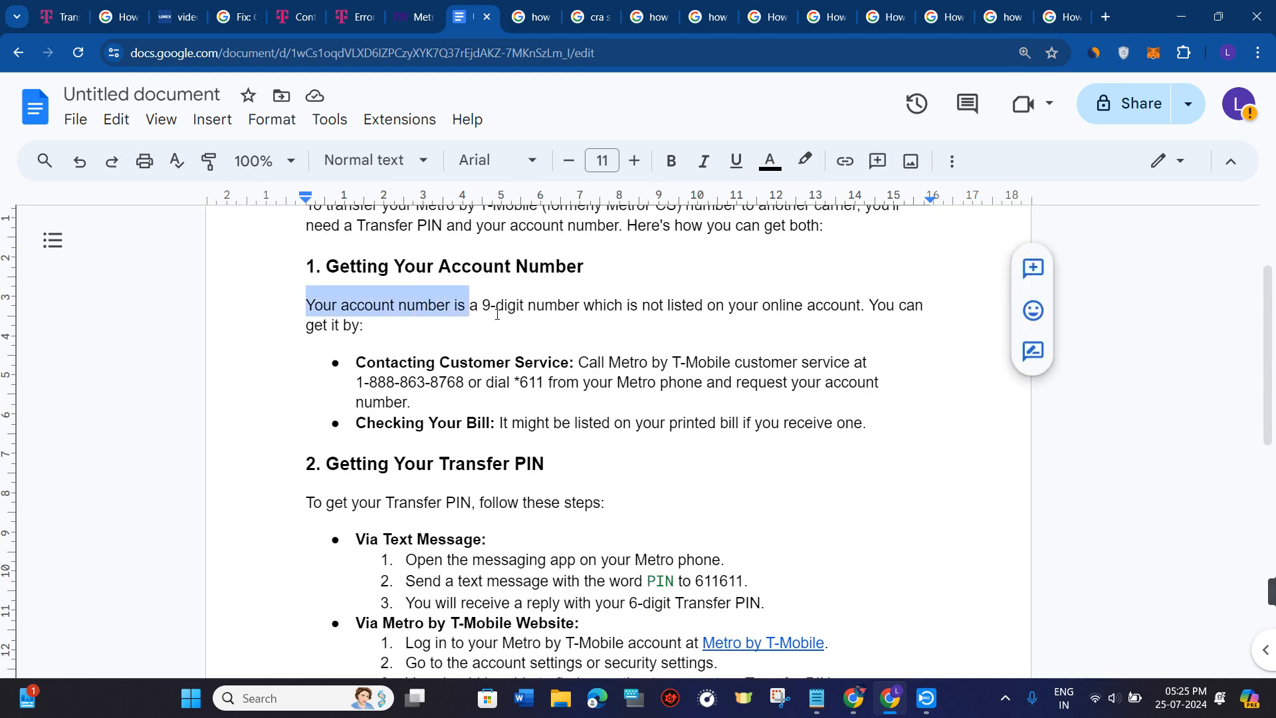
click(610, 316)
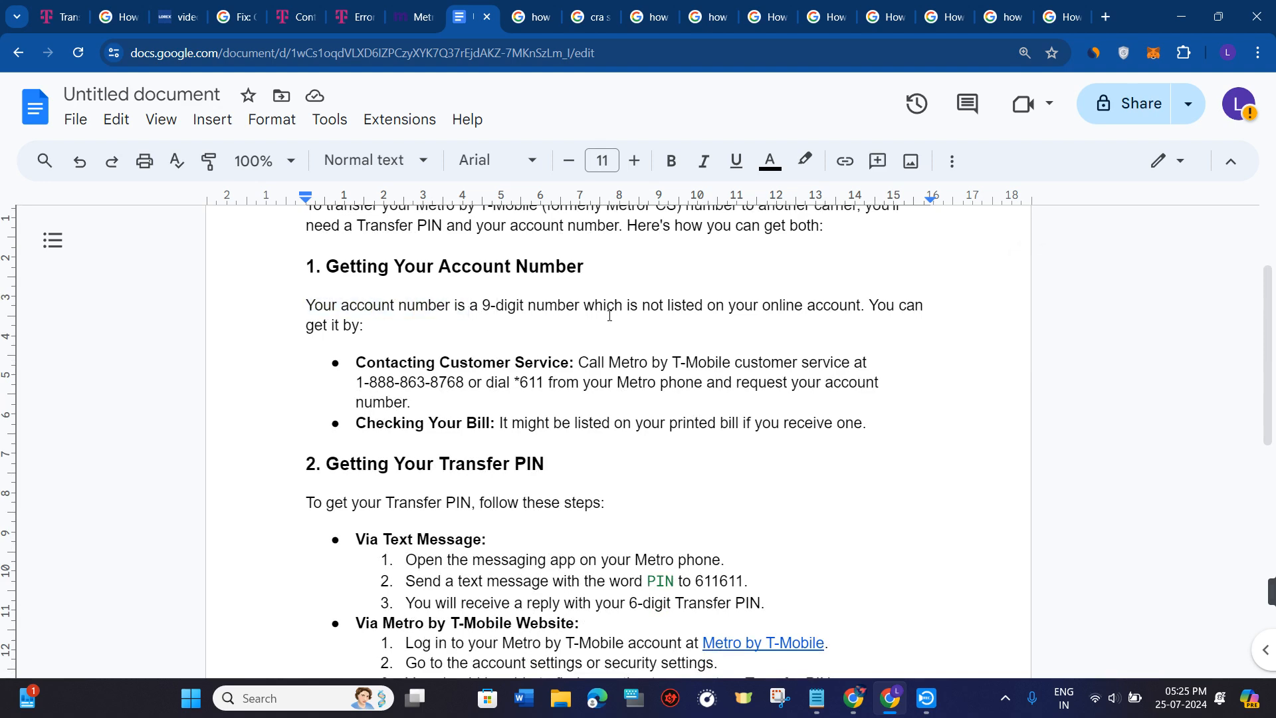
mouse_move(829, 317)
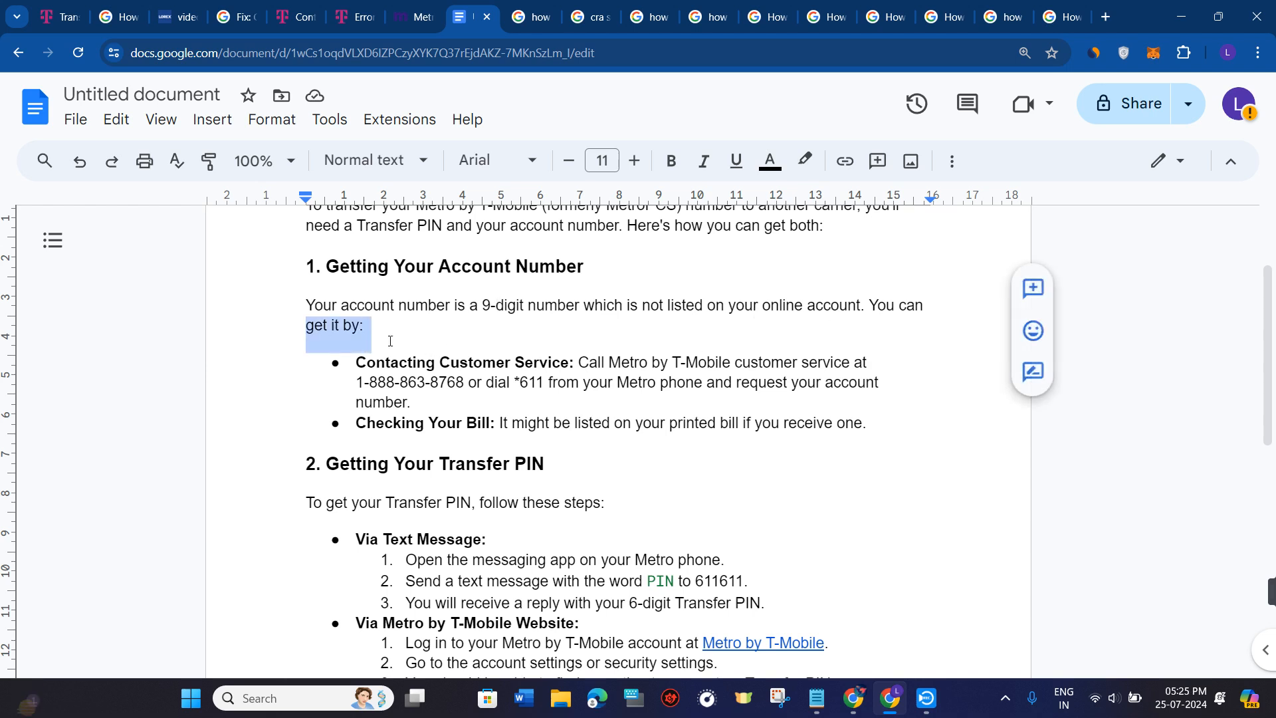
click(594, 375)
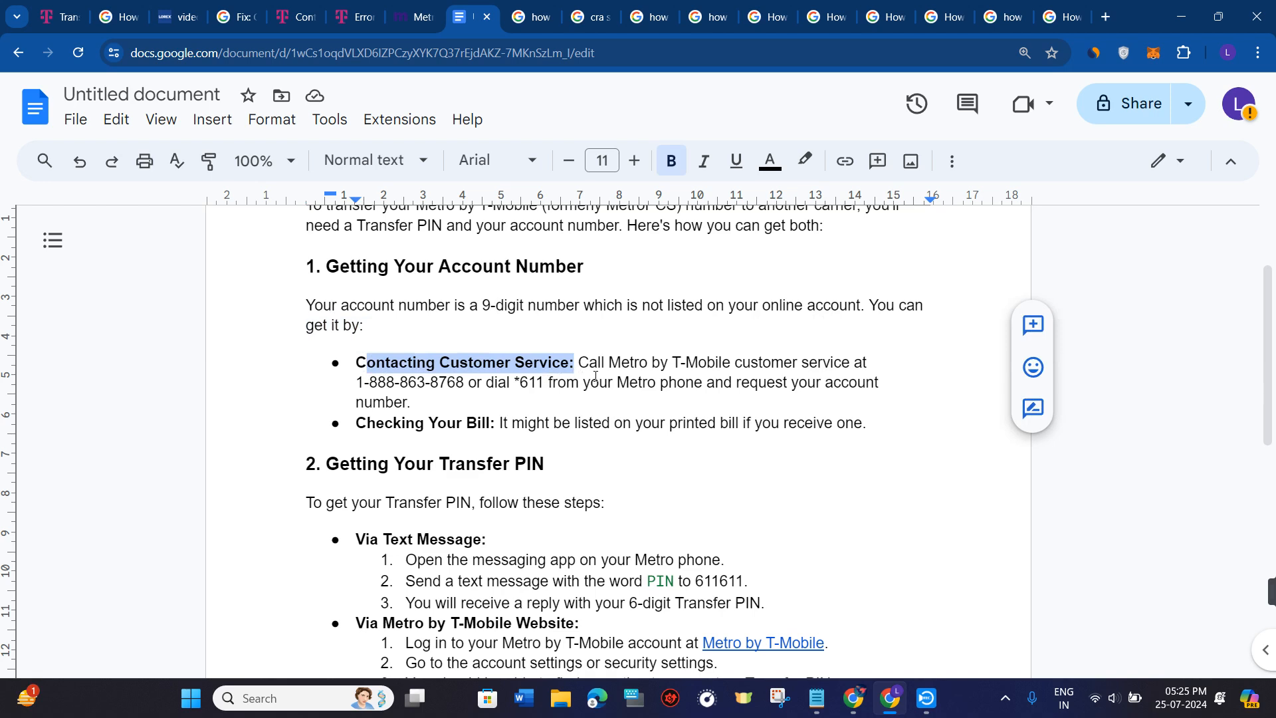
mouse_move(358, 421)
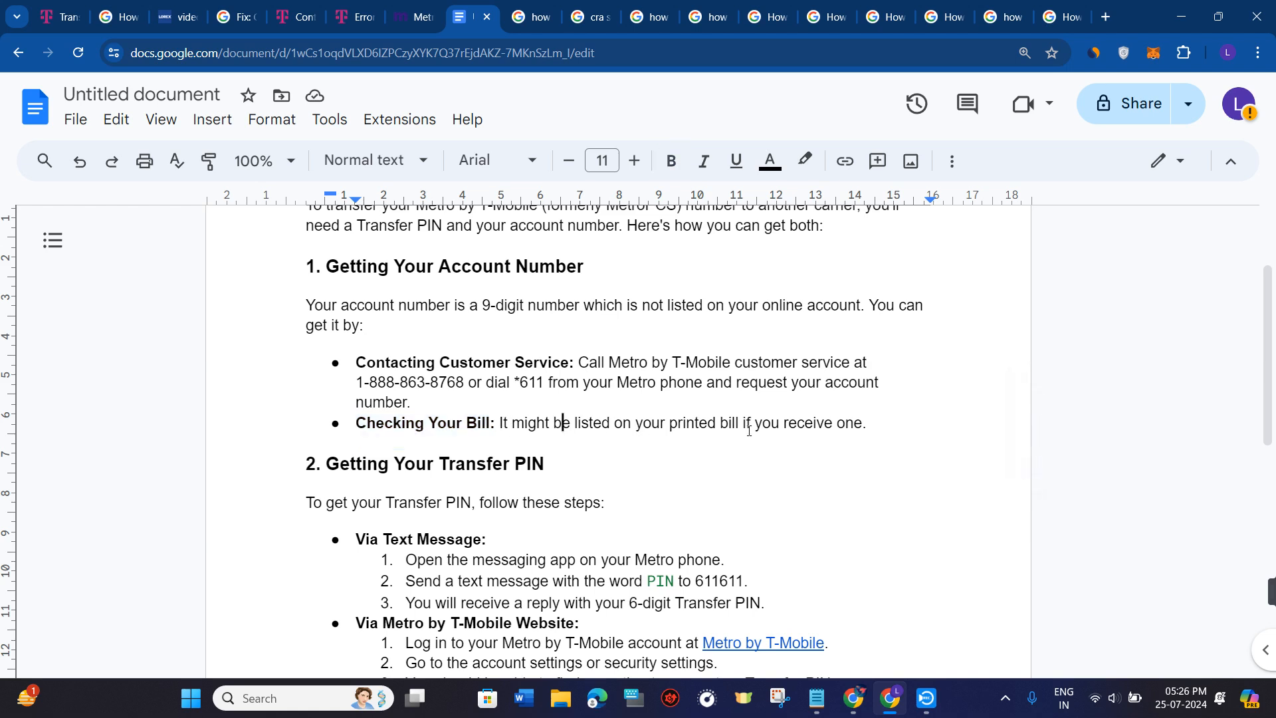
scroll(down, 3)
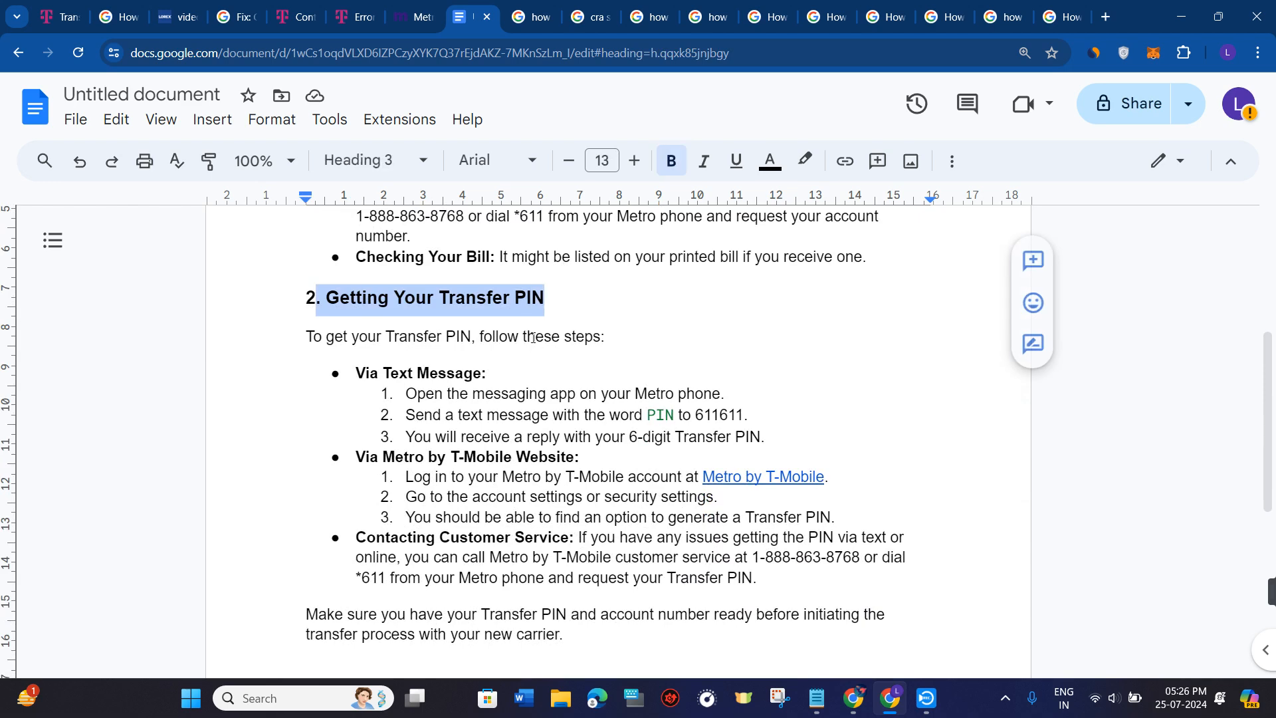
click(606, 336)
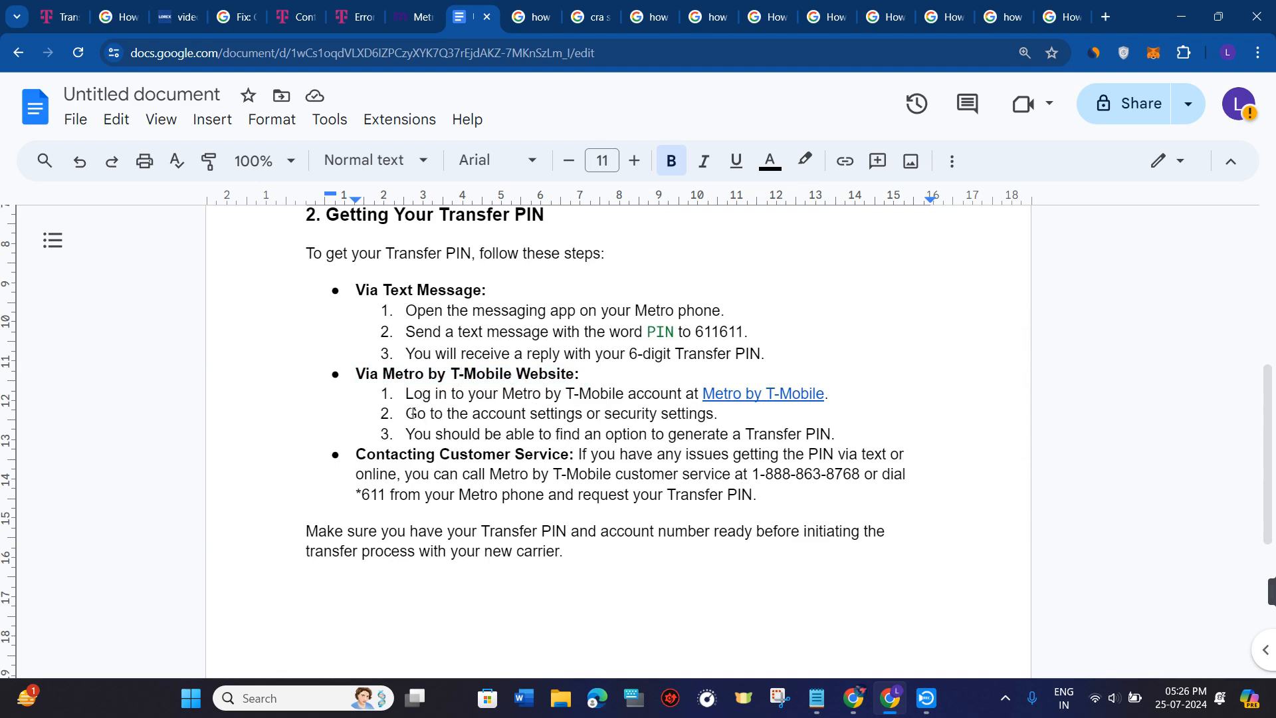
double_click(416, 414)
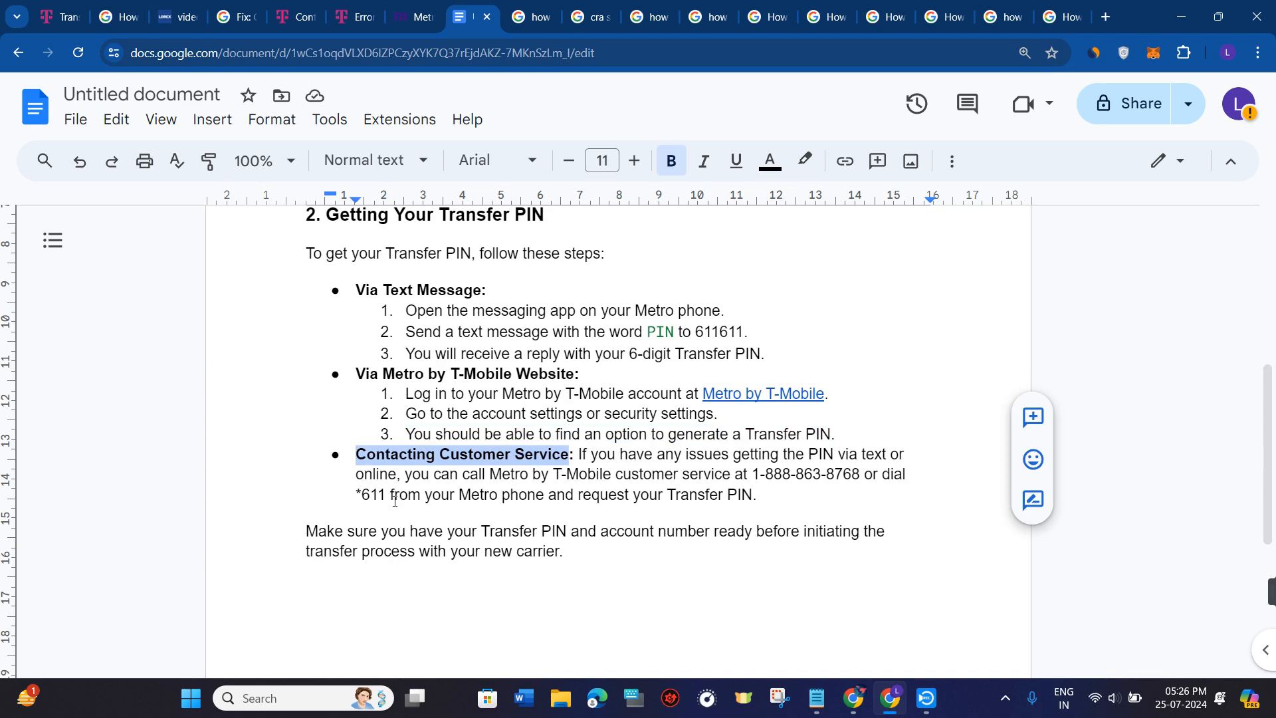
double_click(414, 473)
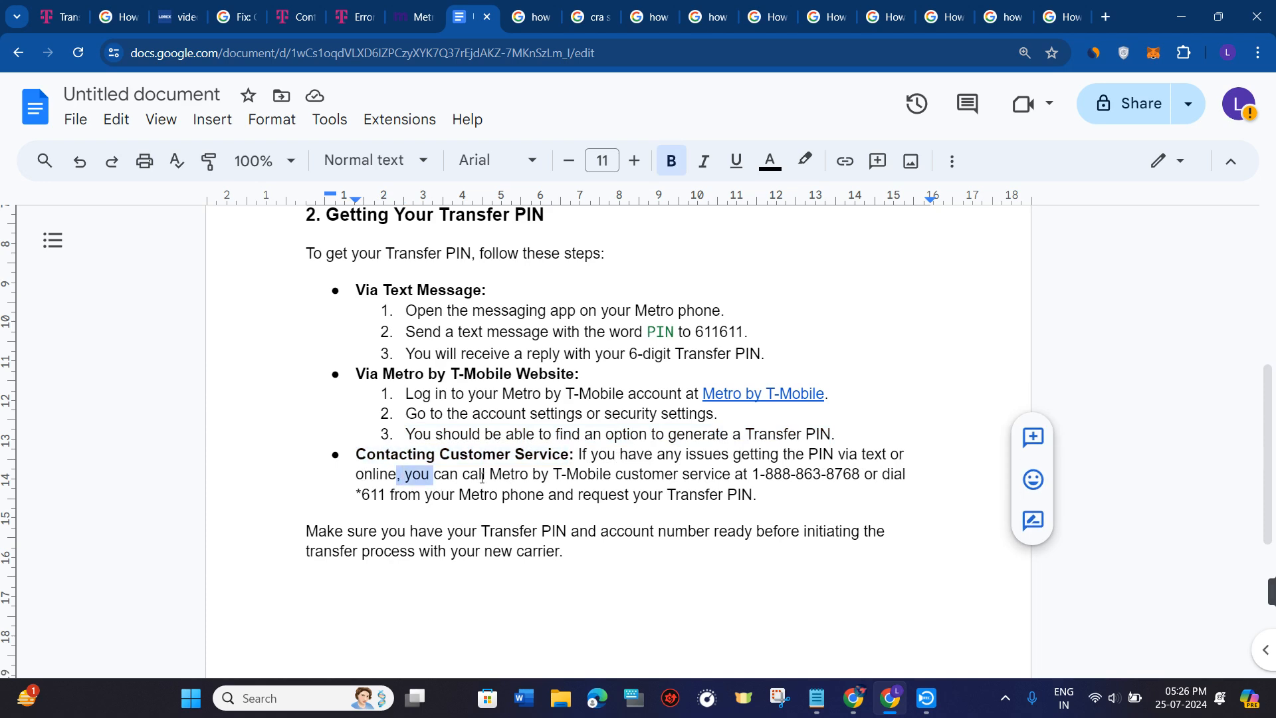
- From the Metro by T-Mobile home page, choose Contact us from the Help menu
click(698, 484)
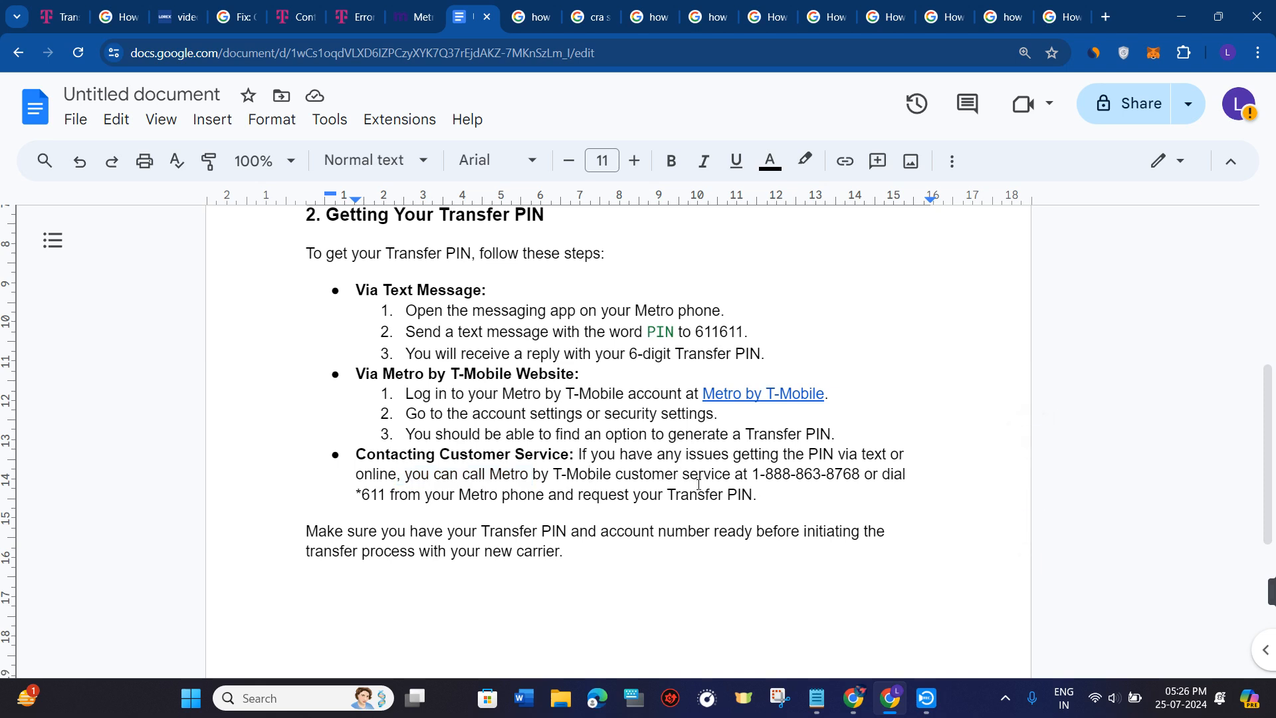
mouse_move(844, 484)
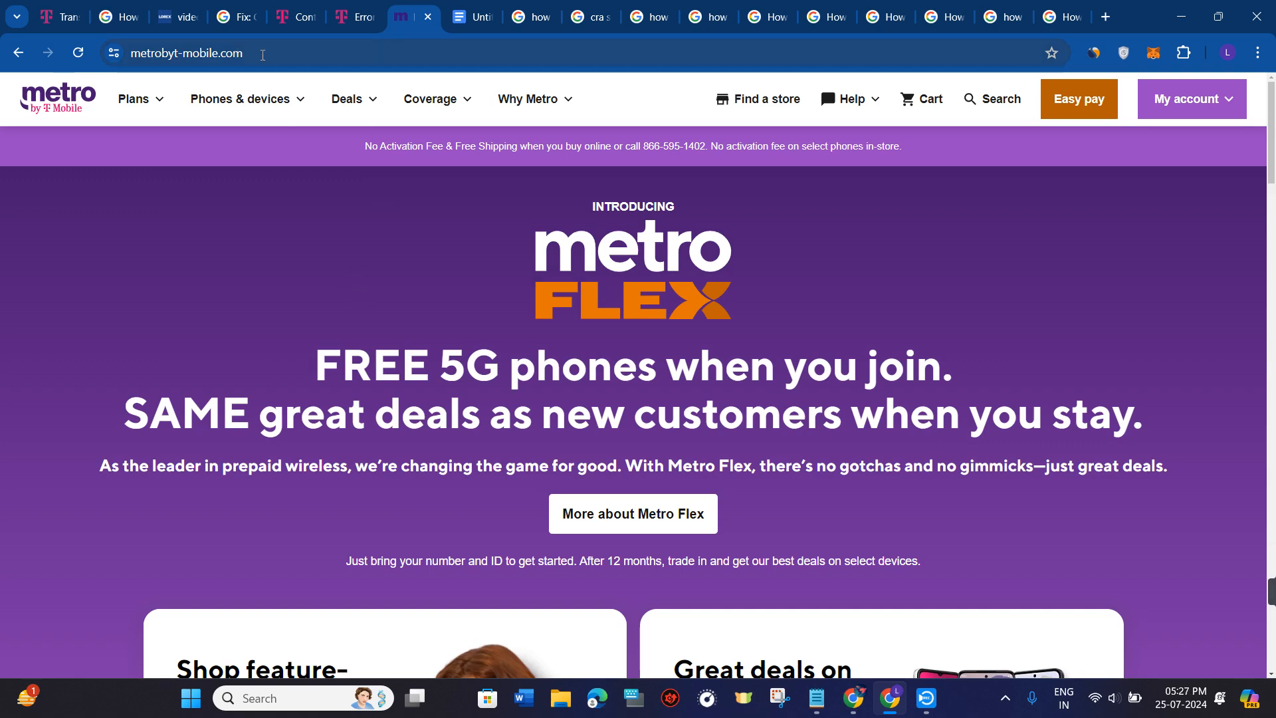
mouse_move(273, 197)
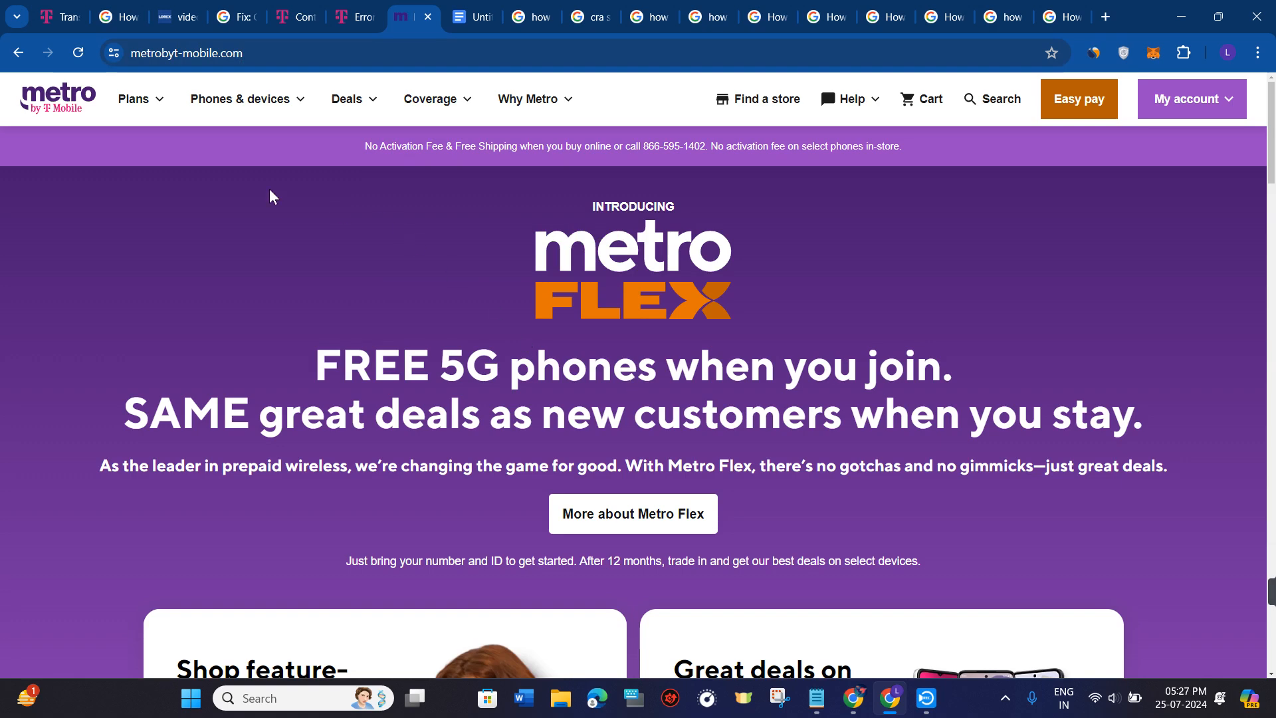
click(849, 98)
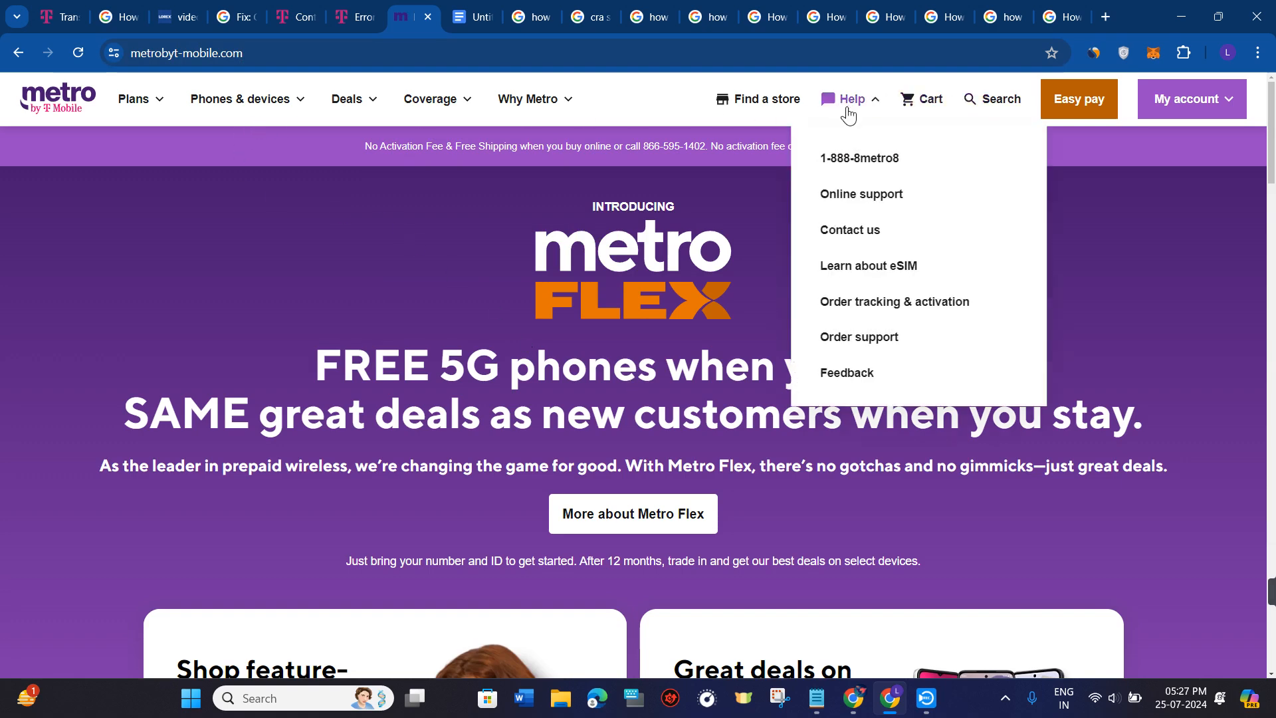
mouse_move(865, 391)
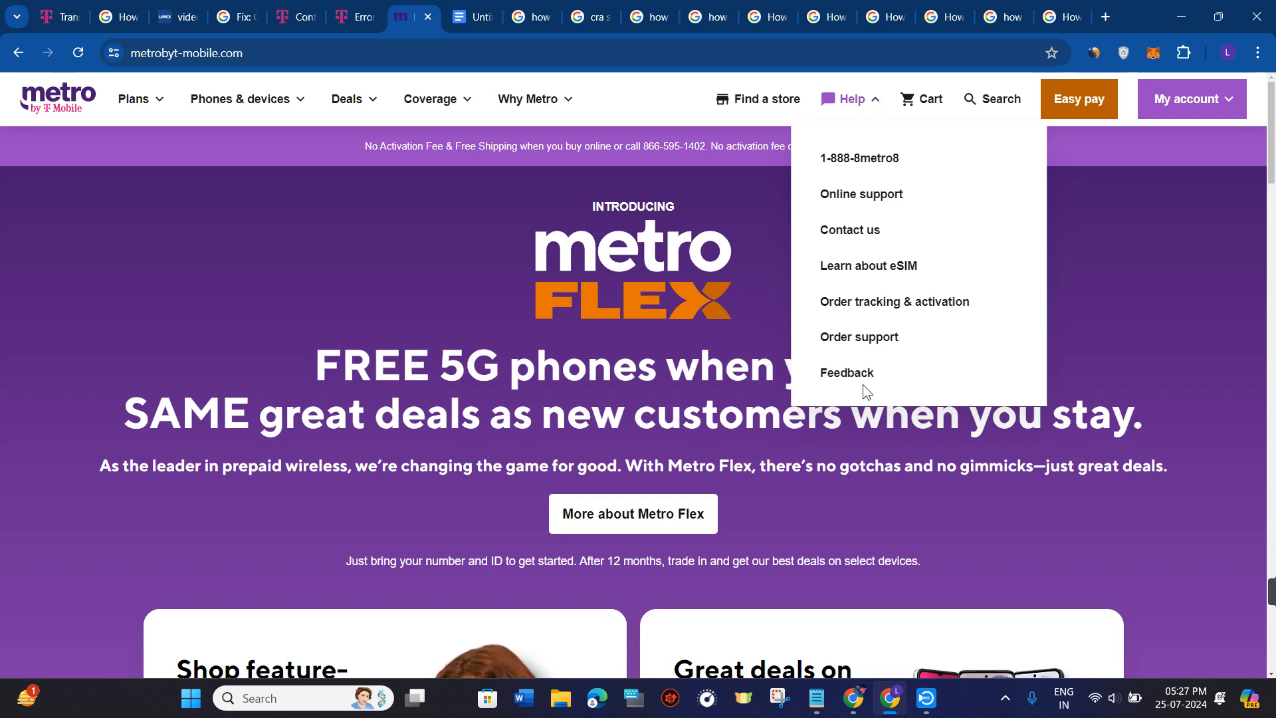
click(849, 230)
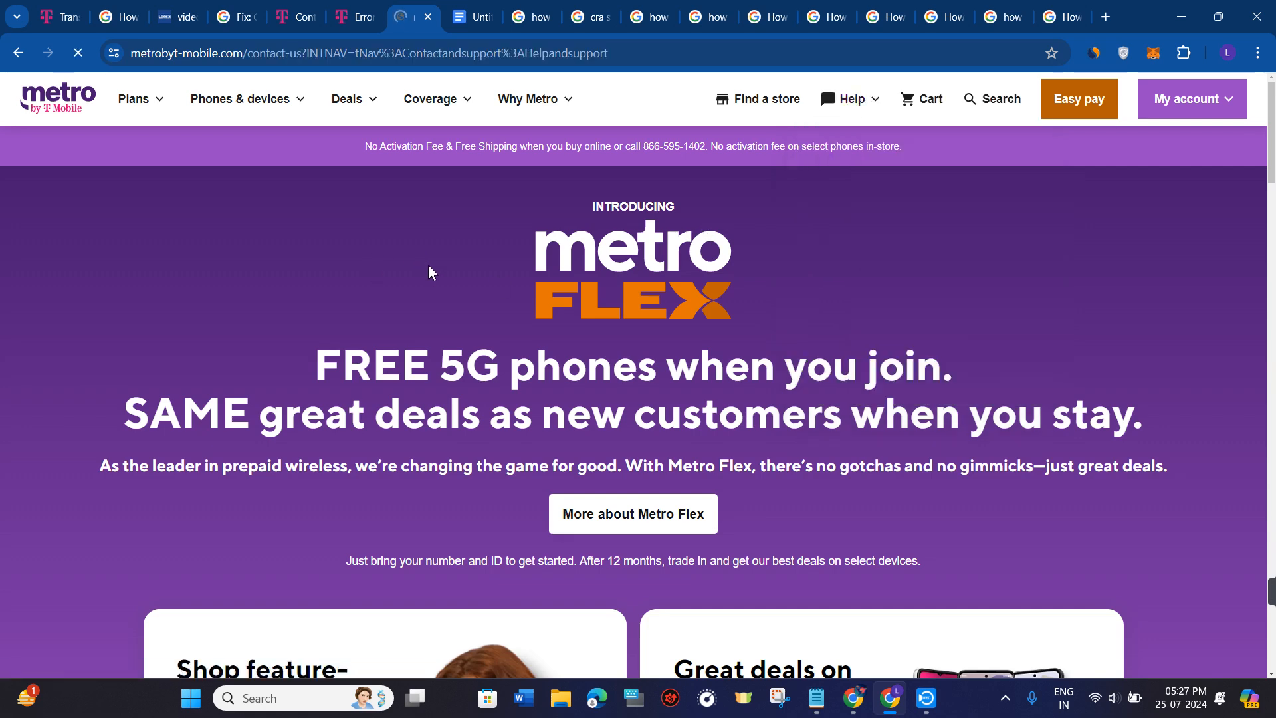
scroll(down, 3)
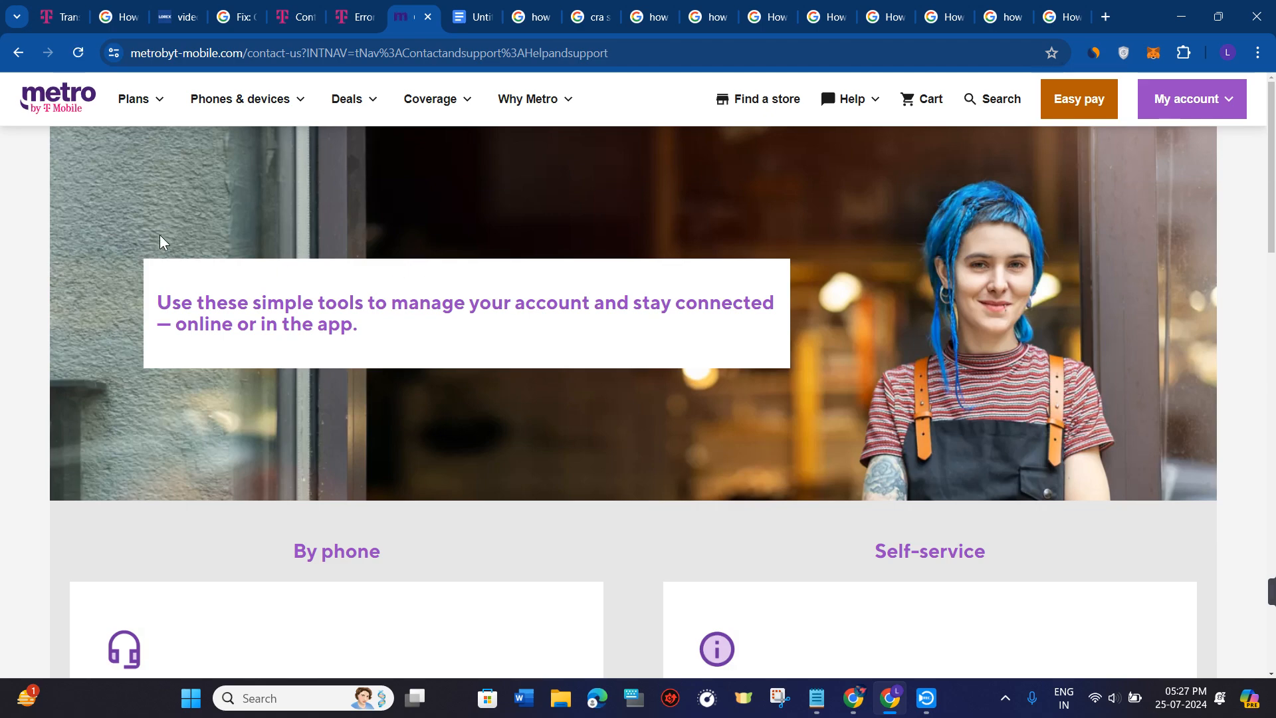
scroll(down, 3)
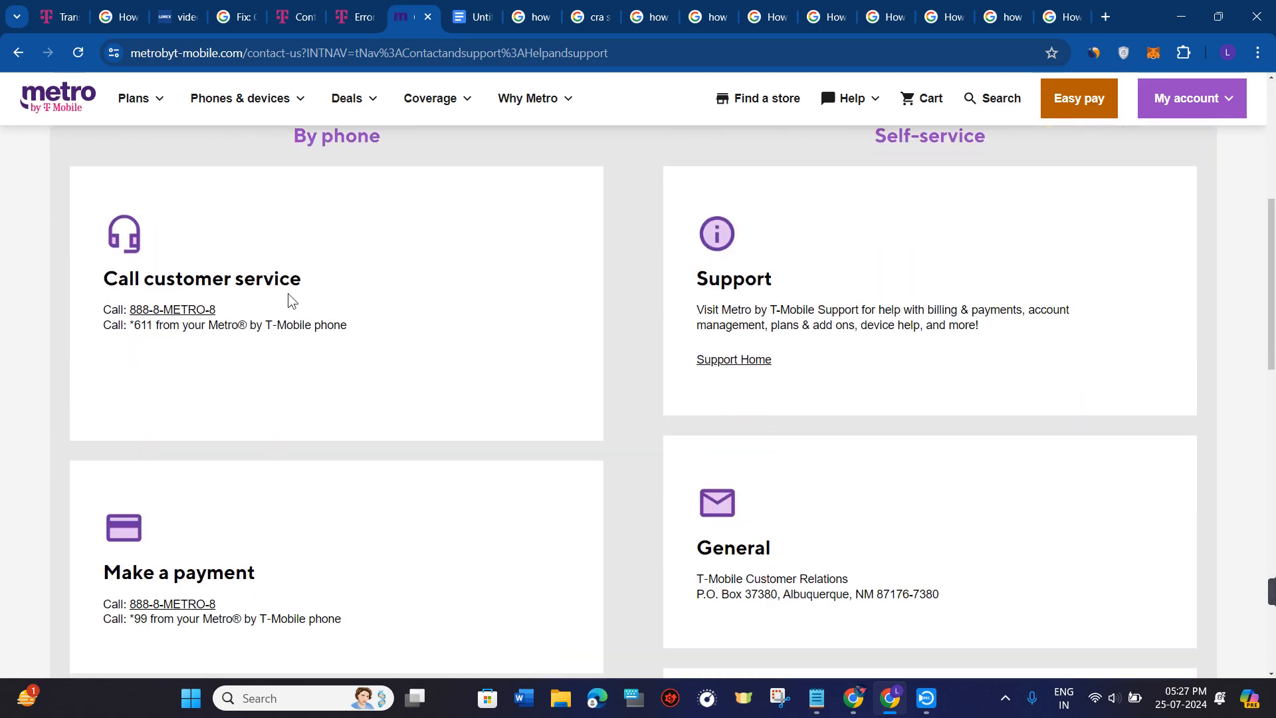
scroll(up, 3)
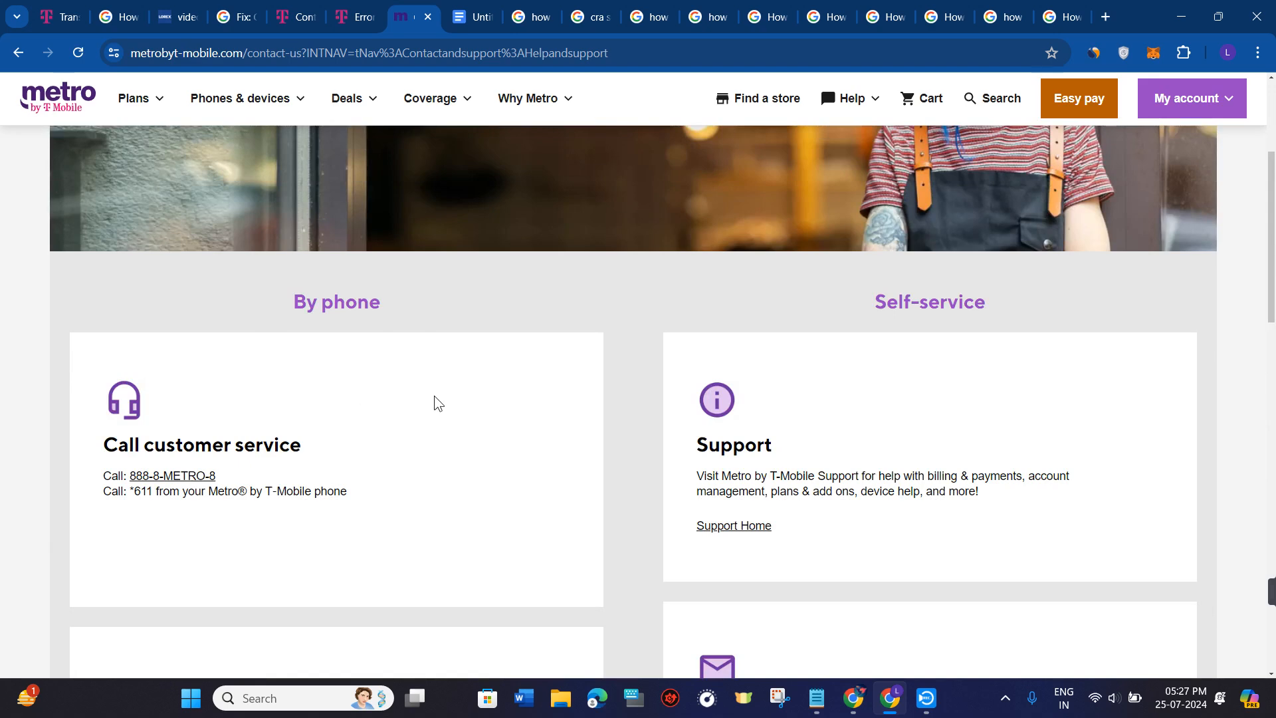
mouse_move(497, 390)
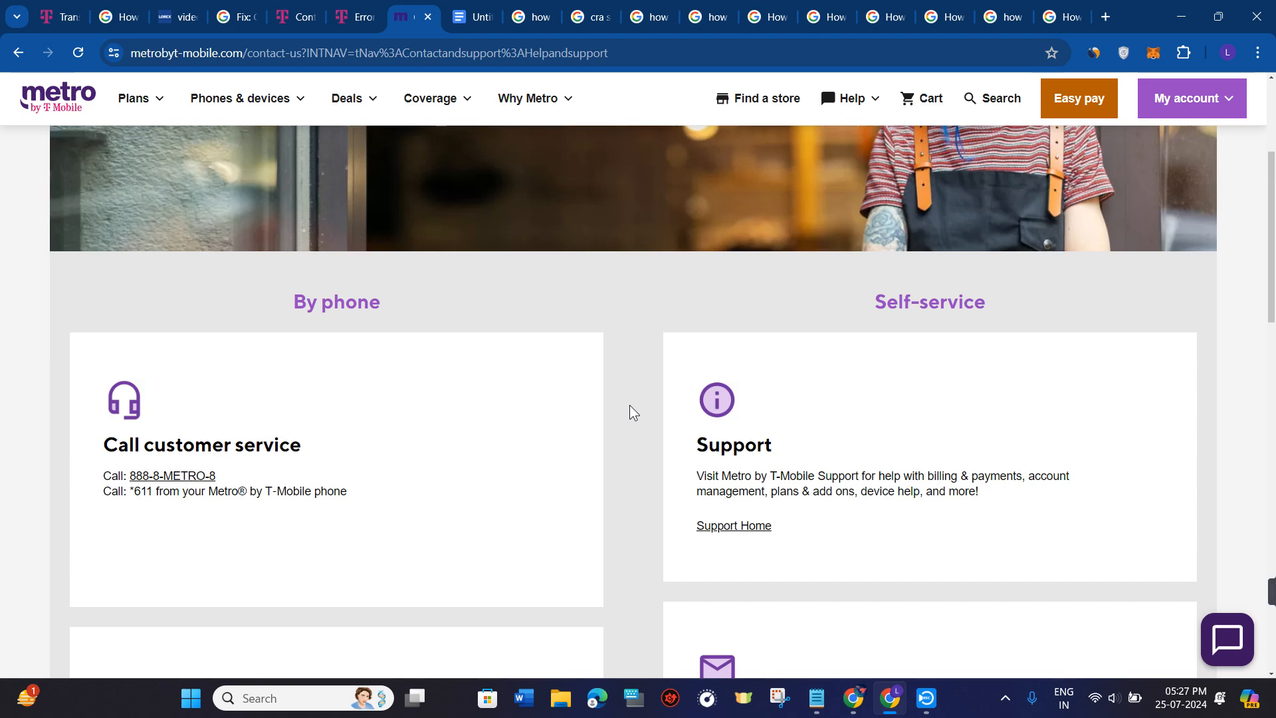
scroll(down, 3)
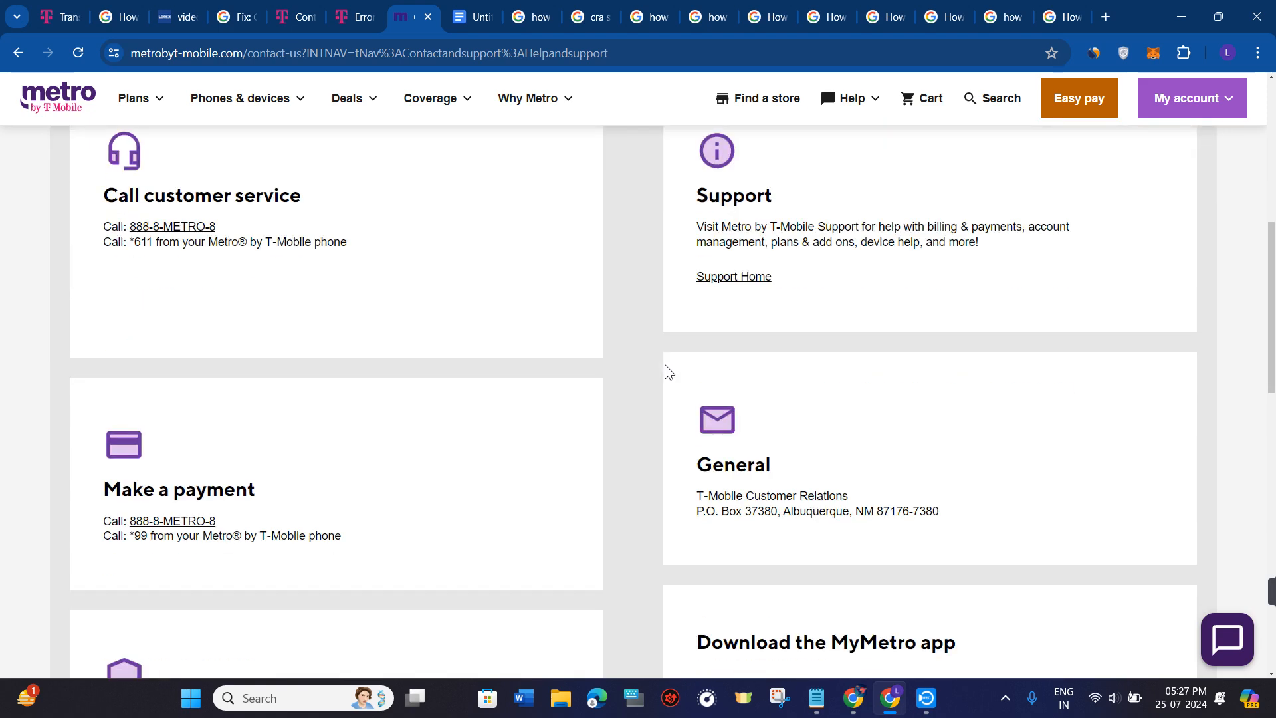
scroll(up, 3)
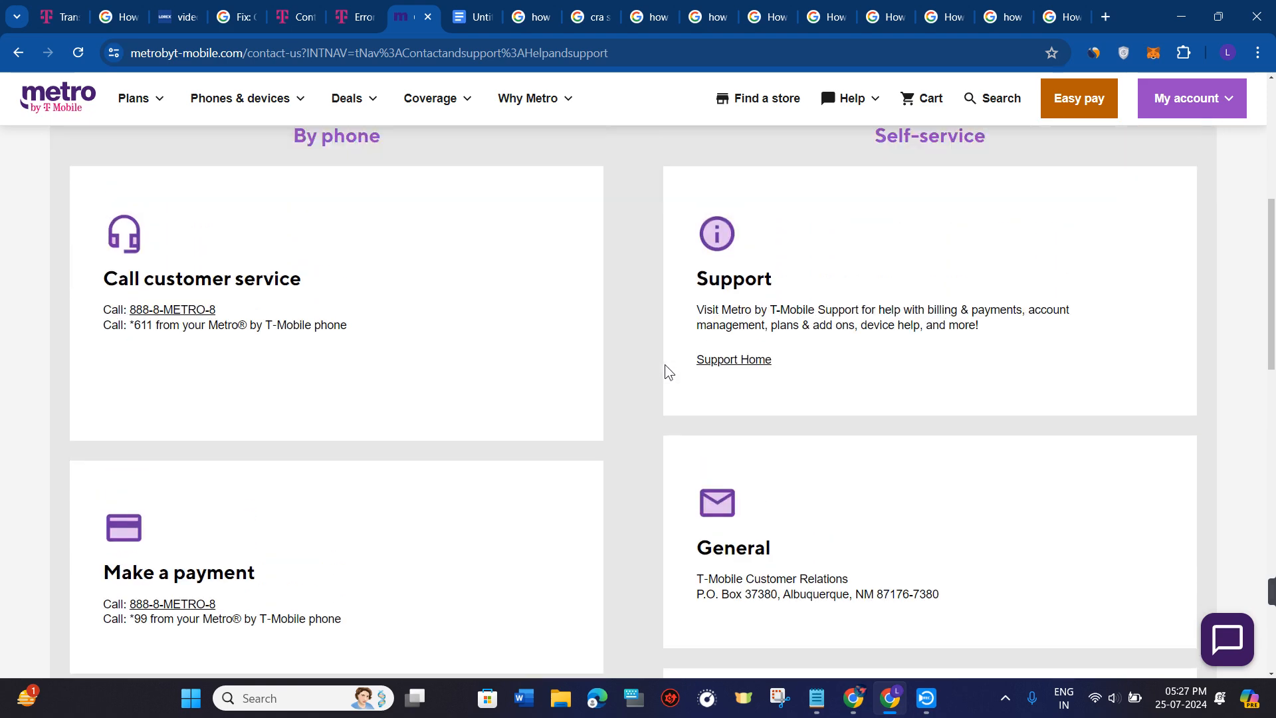
mouse_move(816, 358)
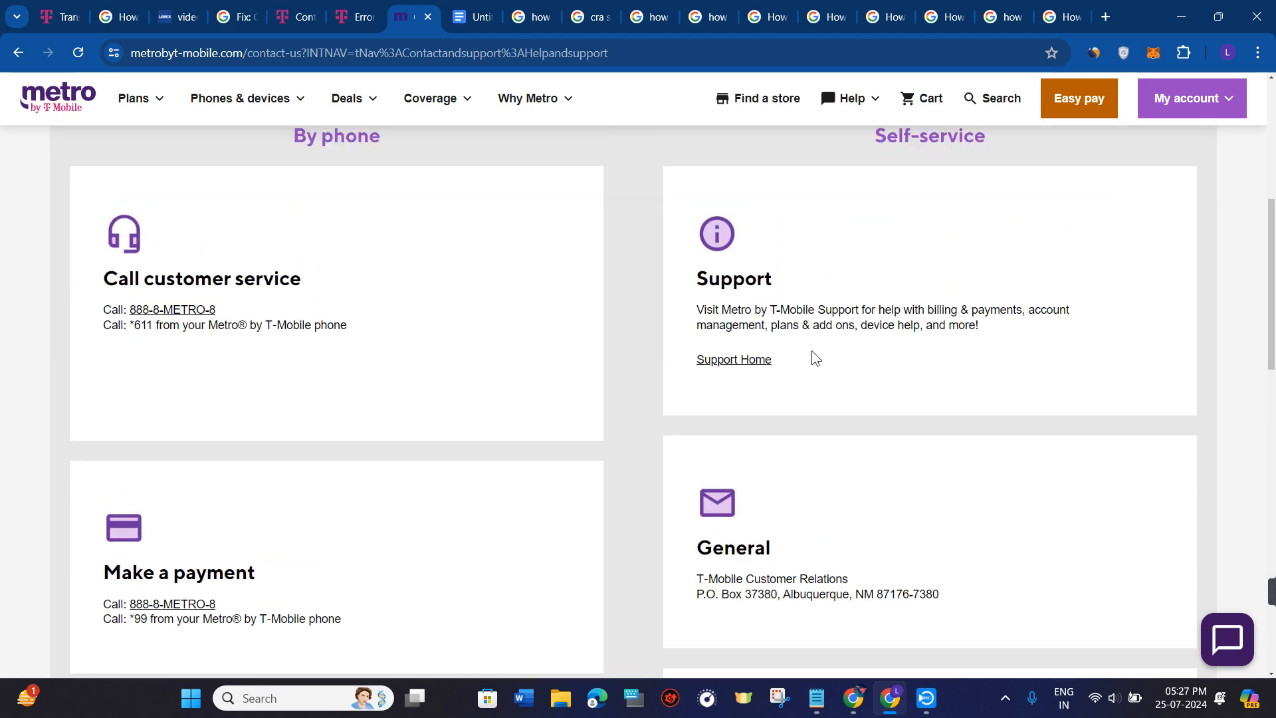